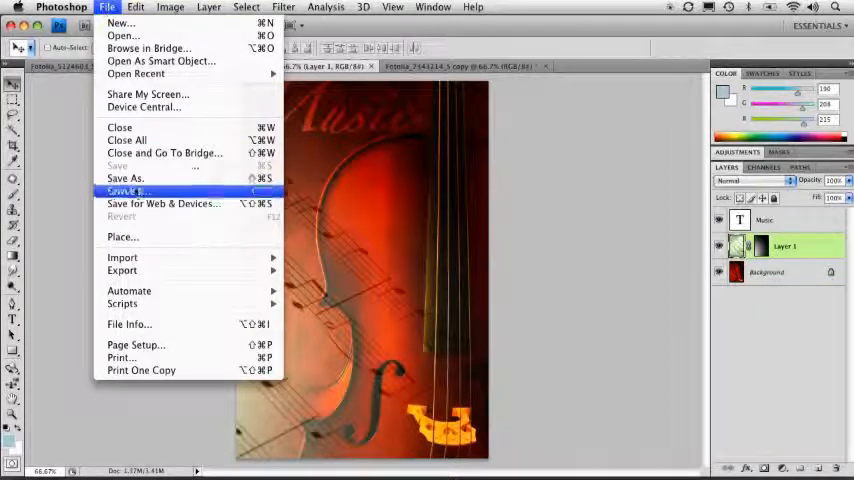
# - Bring up Save As for the violin poster on the Desktop and keep the Photoshop format
pyautogui.click(124, 178)
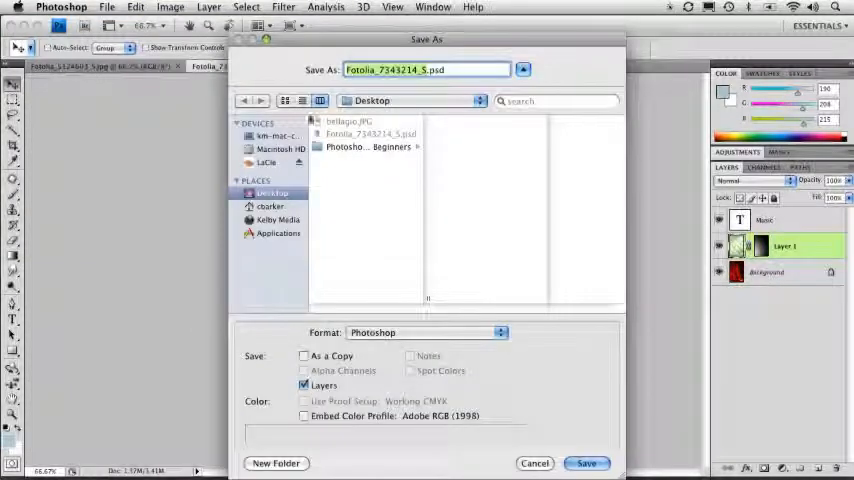
pyautogui.click(272, 192)
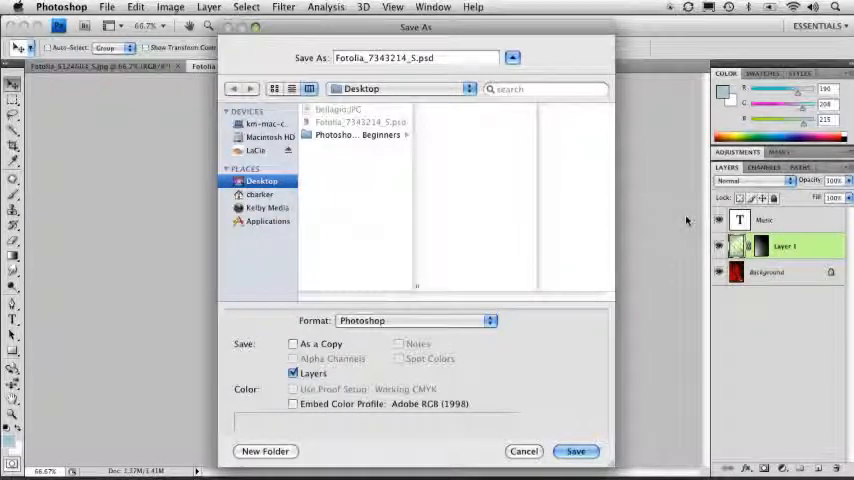
pyautogui.click(414, 320)
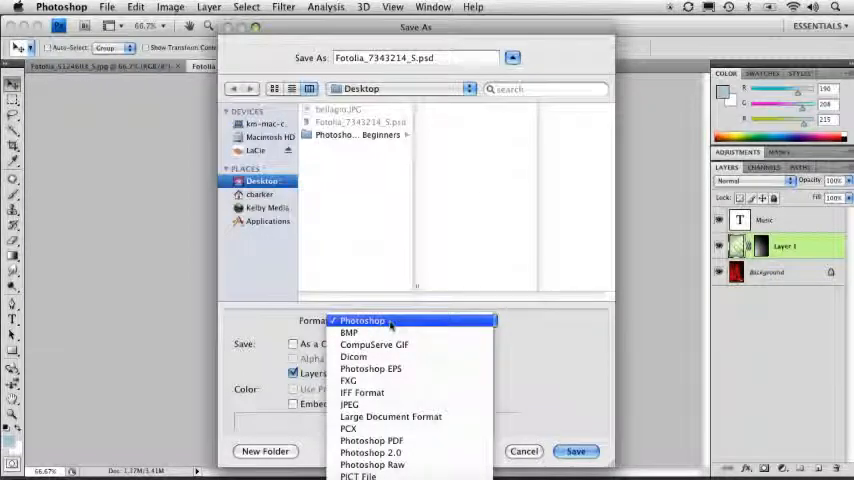
pyautogui.click(362, 320)
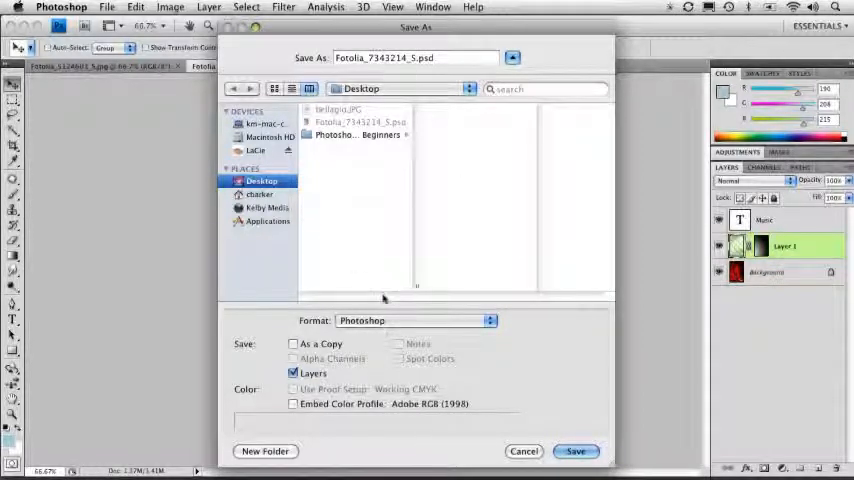
pyautogui.click(416, 320)
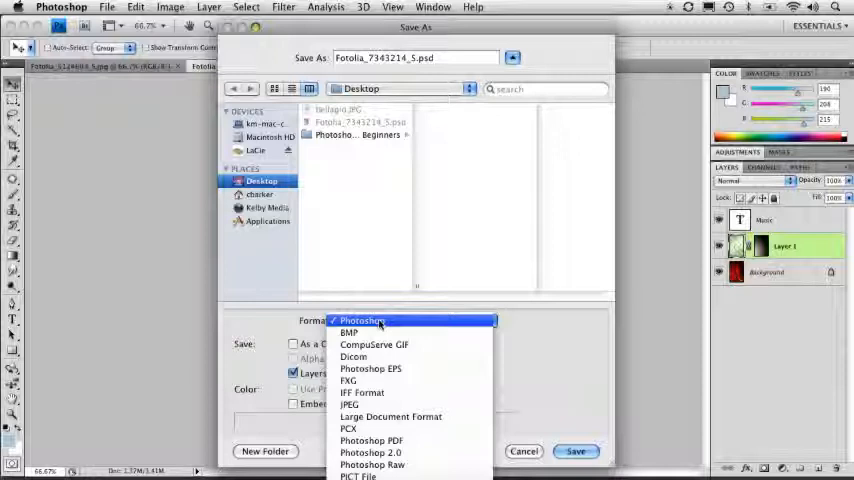
pyautogui.click(362, 320)
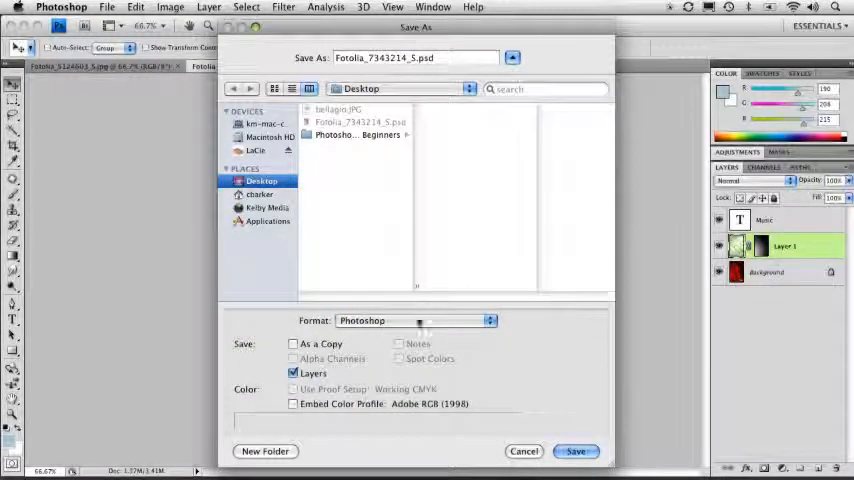
# - Switch the format to TIFF, browse the format list, then dismiss Save As unsaved
pyautogui.click(416, 320)
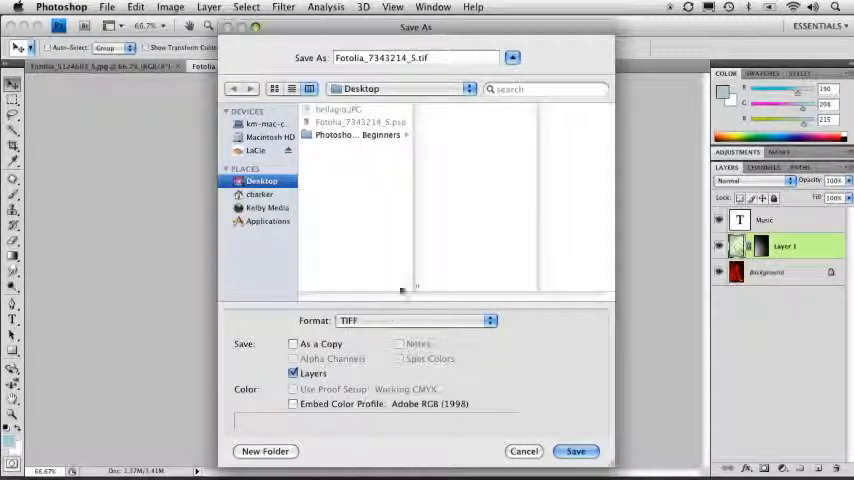
pyautogui.click(414, 320)
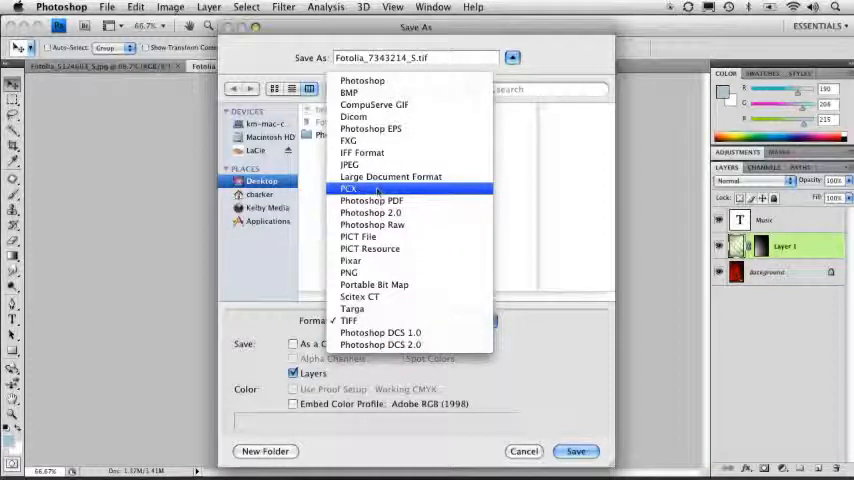
pyautogui.moveTo(362, 152)
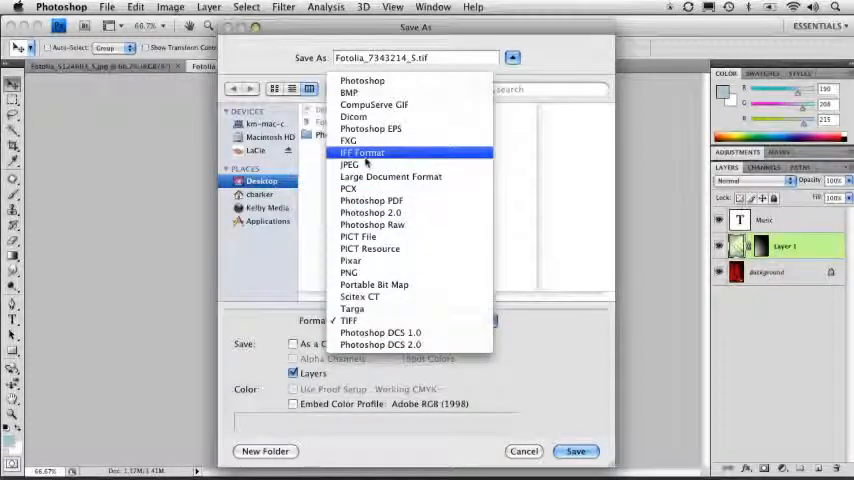
pyautogui.moveTo(360, 80)
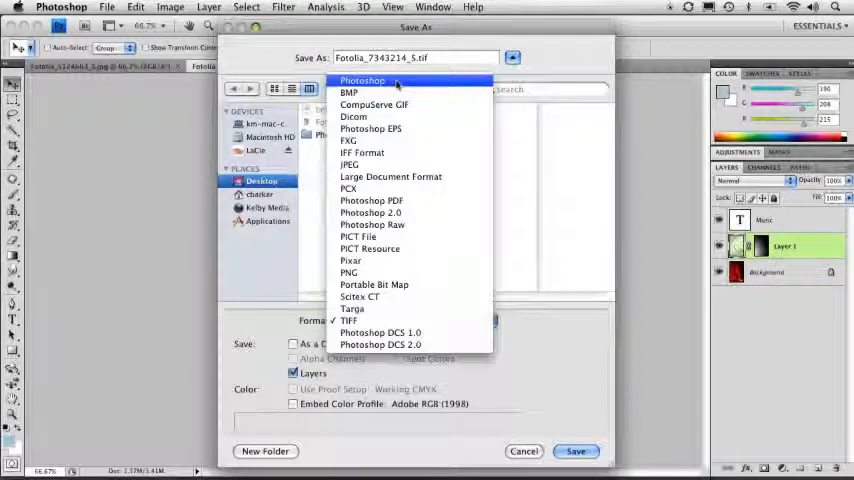
pyautogui.moveTo(370, 128)
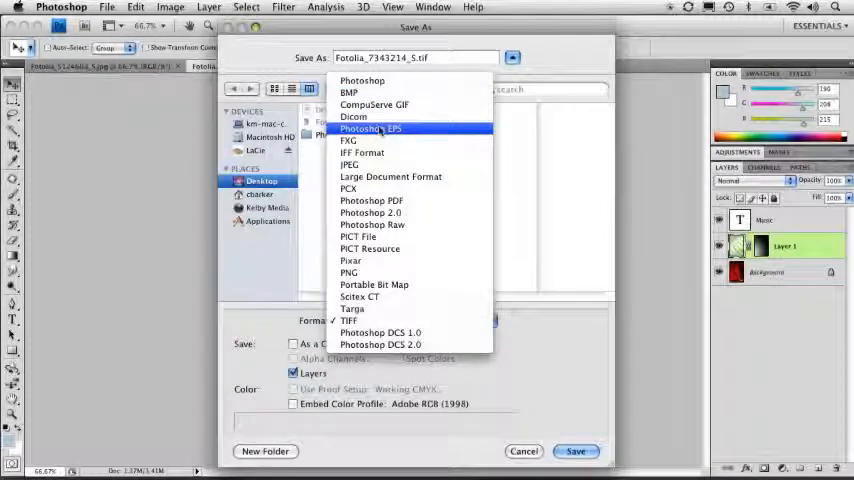
pyautogui.moveTo(392, 164)
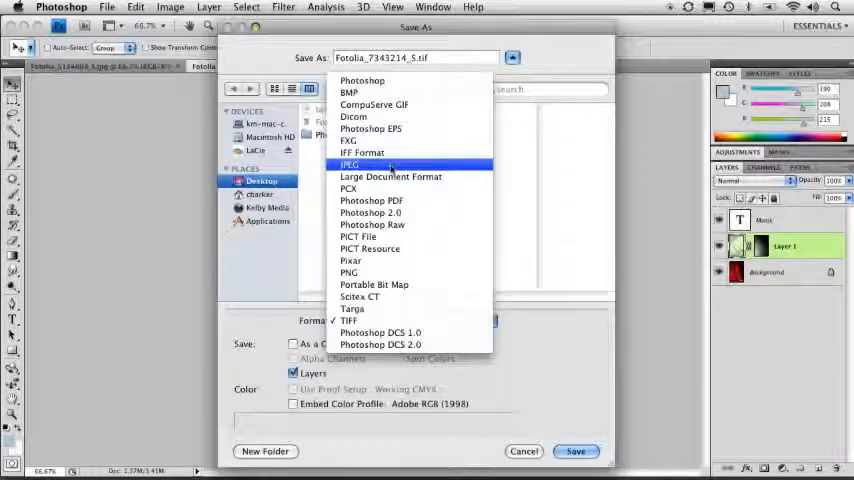
pyautogui.moveTo(396, 296)
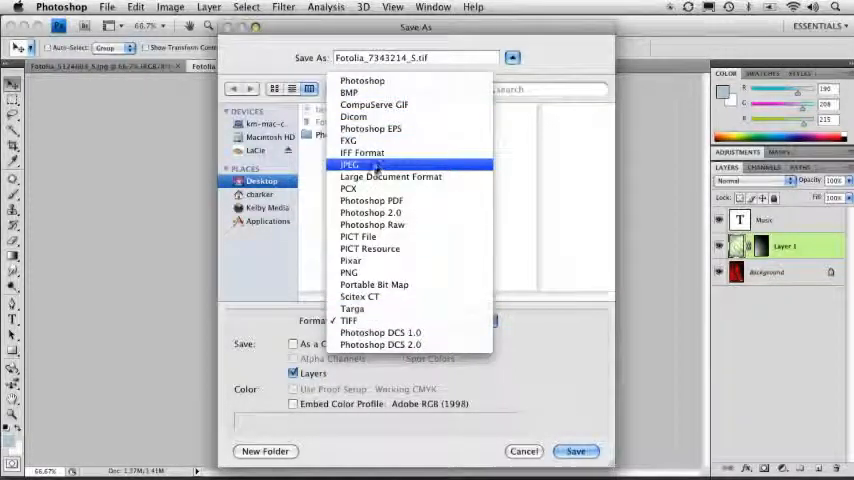
pyautogui.moveTo(390, 176)
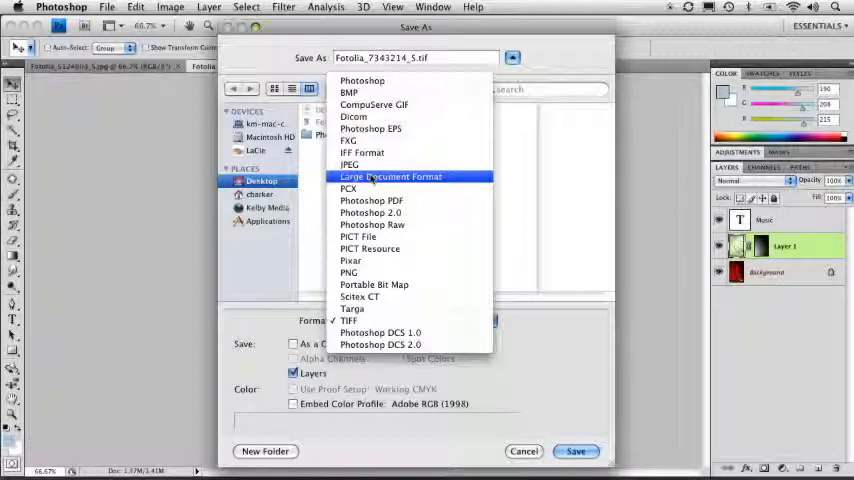
pyautogui.moveTo(348, 164)
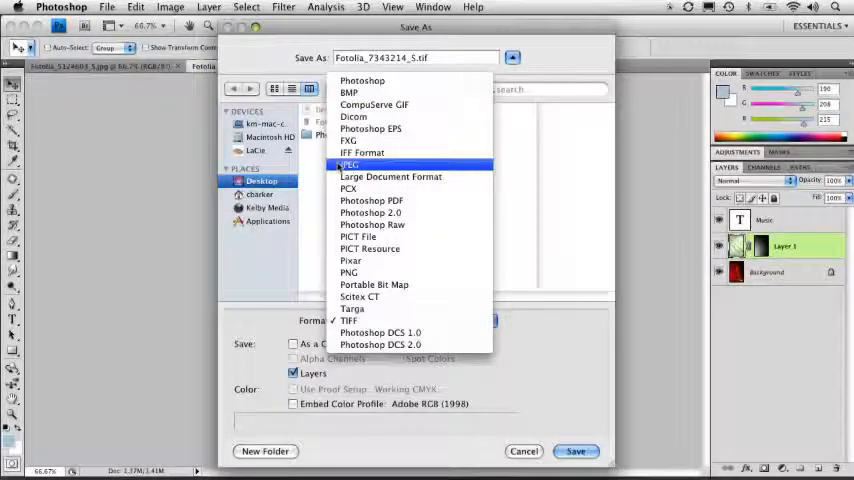
pyautogui.click(348, 164)
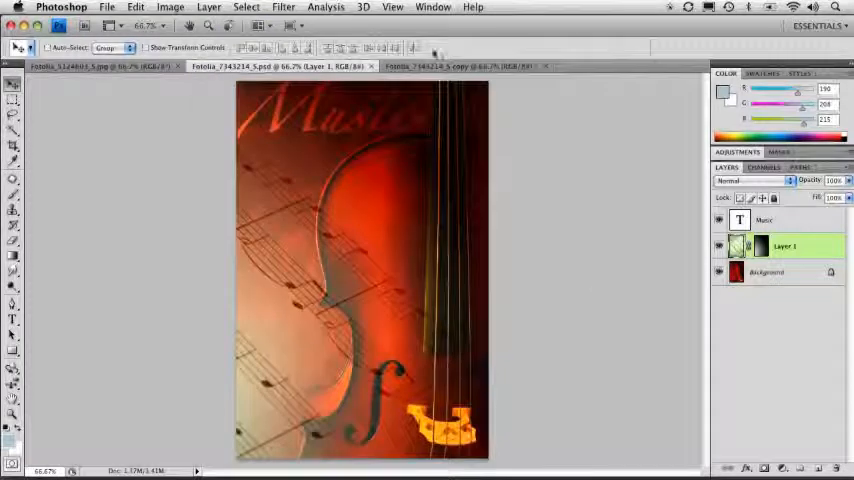
# - Save the flattened single-layer copy of the poster to the Desktop as a JPEG
pyautogui.click(170, 8)
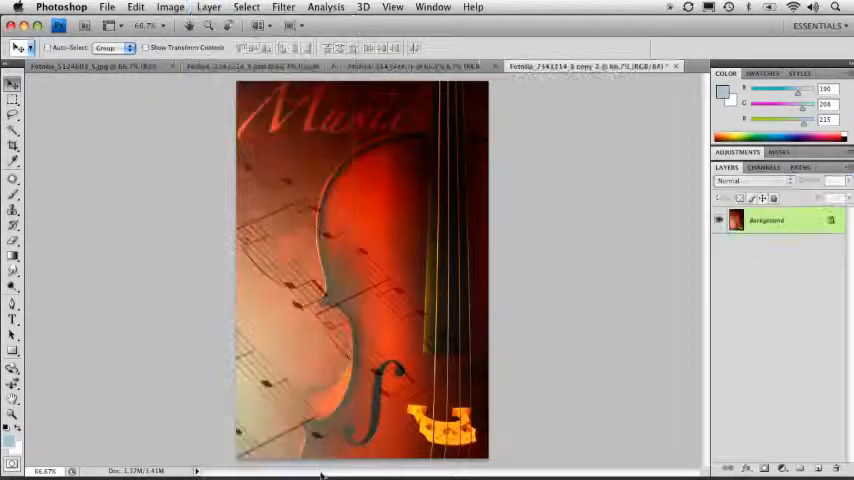
pyautogui.click(108, 8)
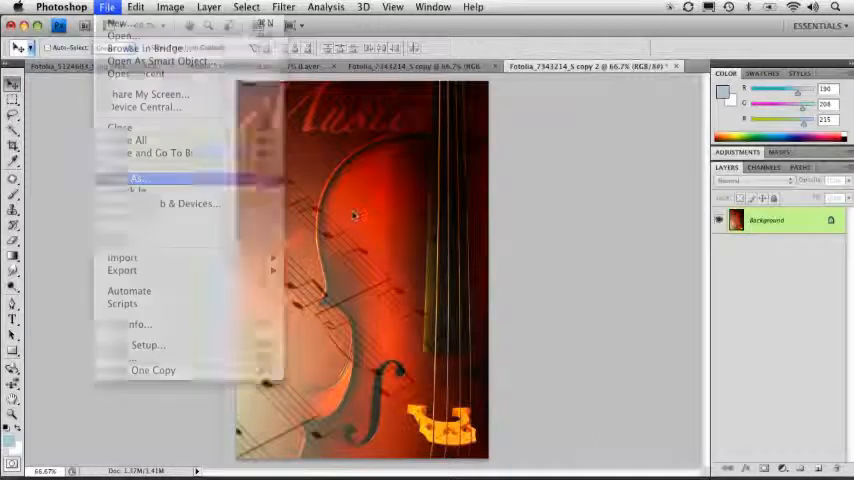
pyautogui.click(138, 178)
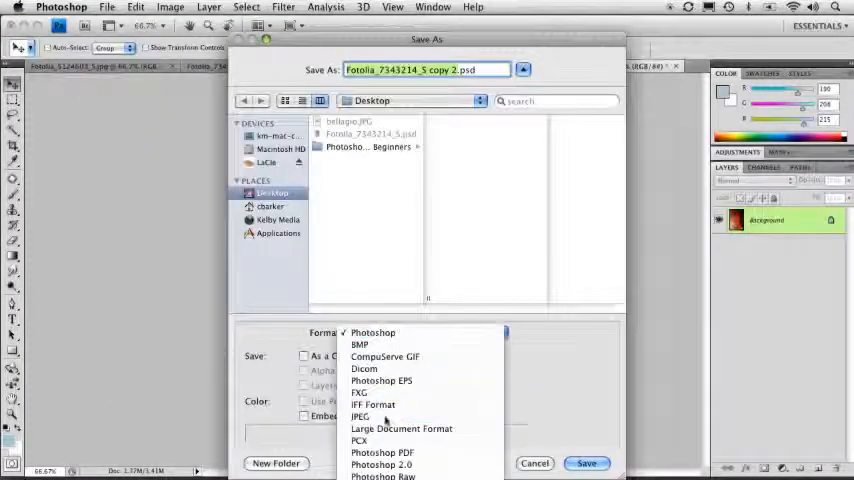
pyautogui.click(360, 416)
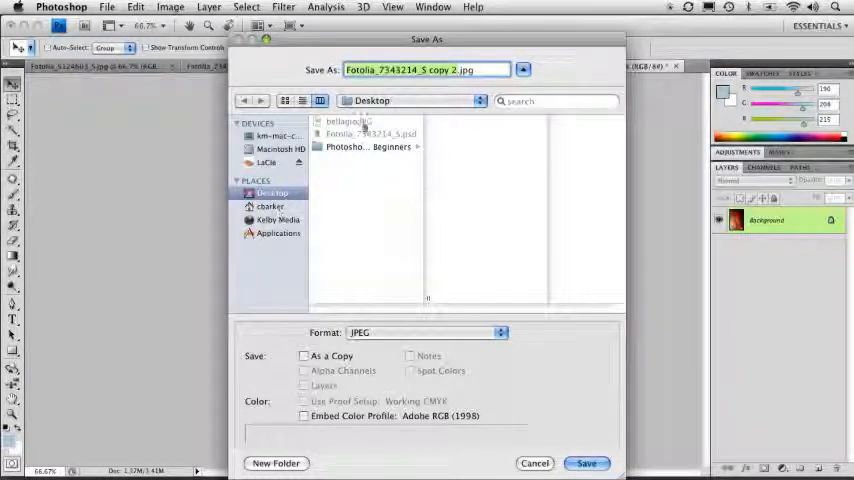
pyautogui.click(586, 464)
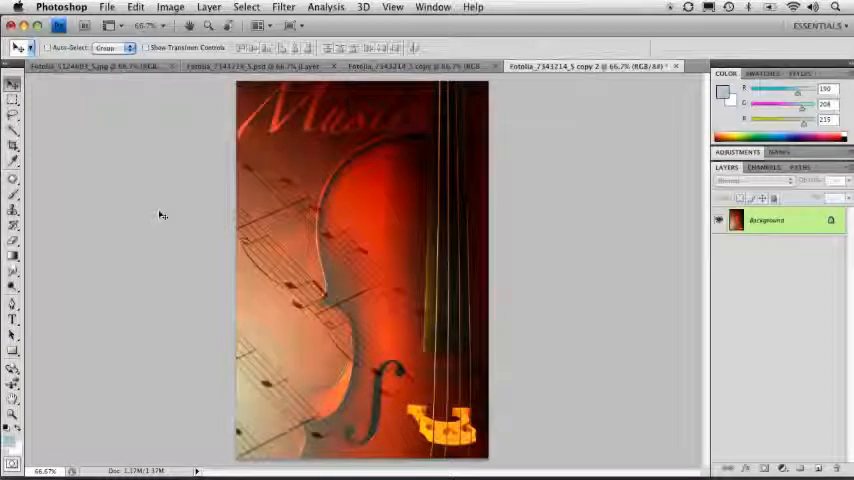
pyautogui.click(108, 8)
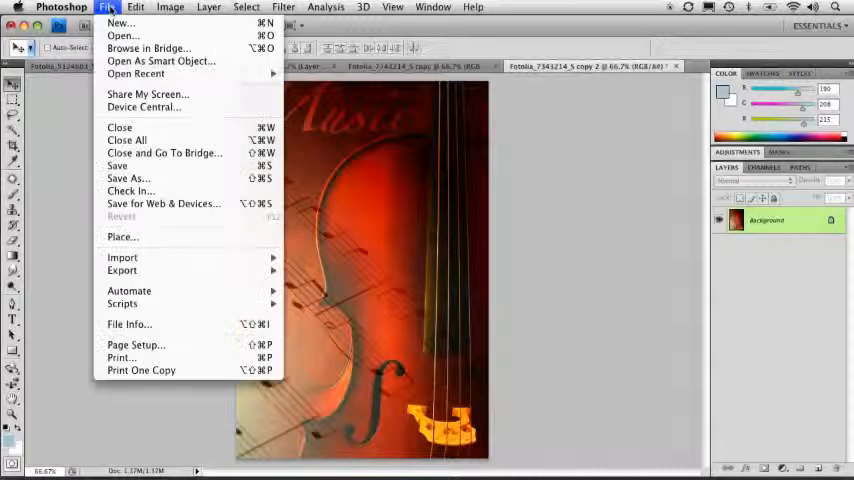
pyautogui.moveTo(162, 204)
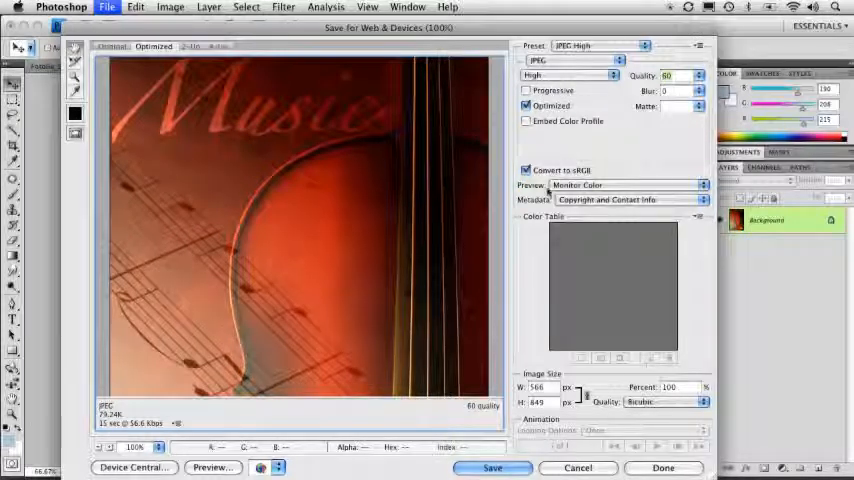
pyautogui.click(624, 184)
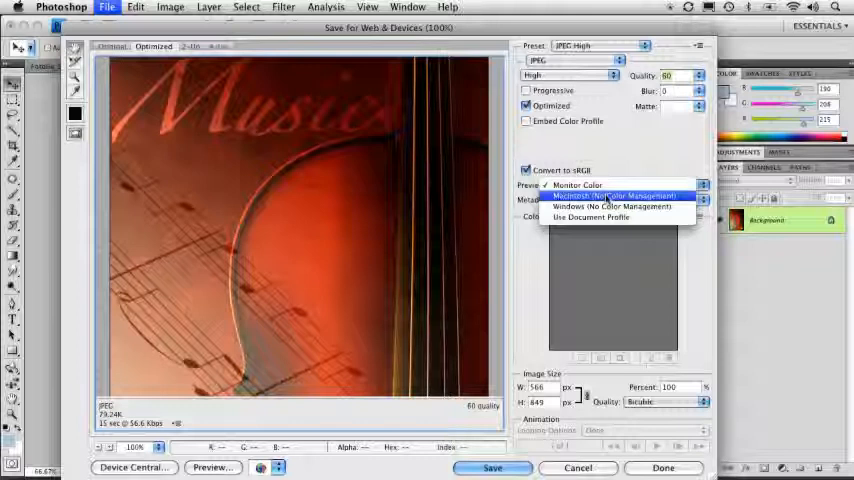
pyautogui.click(576, 184)
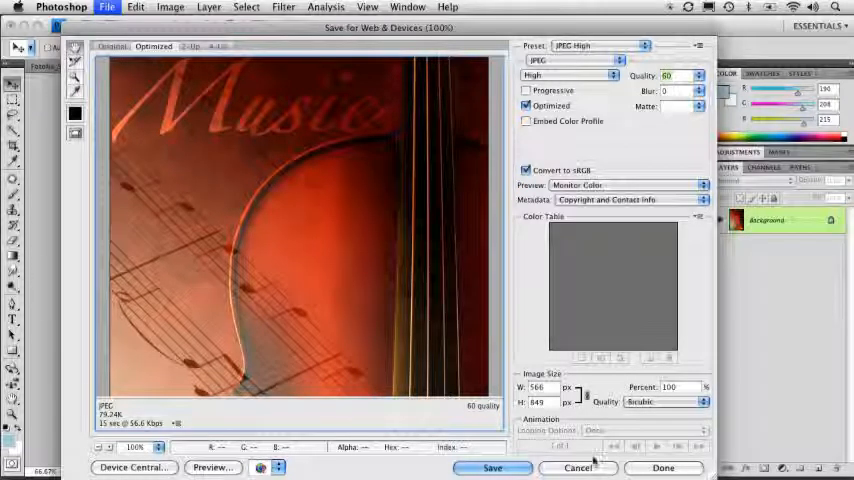
pyautogui.click(578, 468)
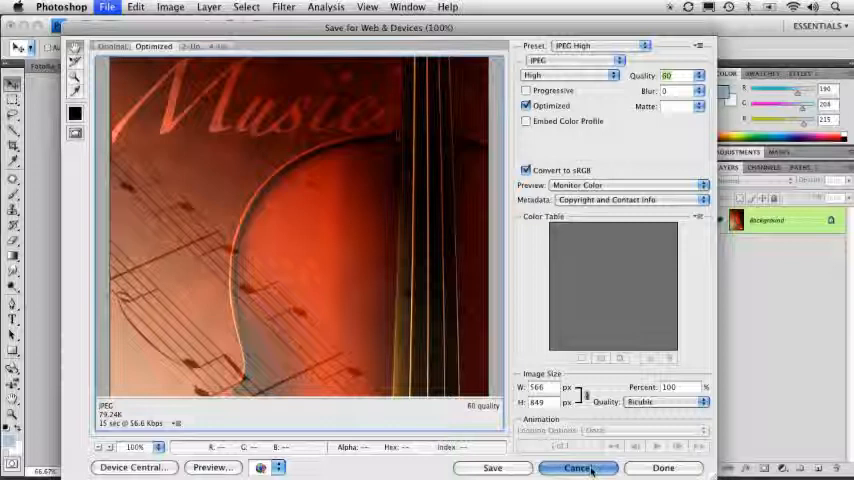
pyautogui.click(578, 468)
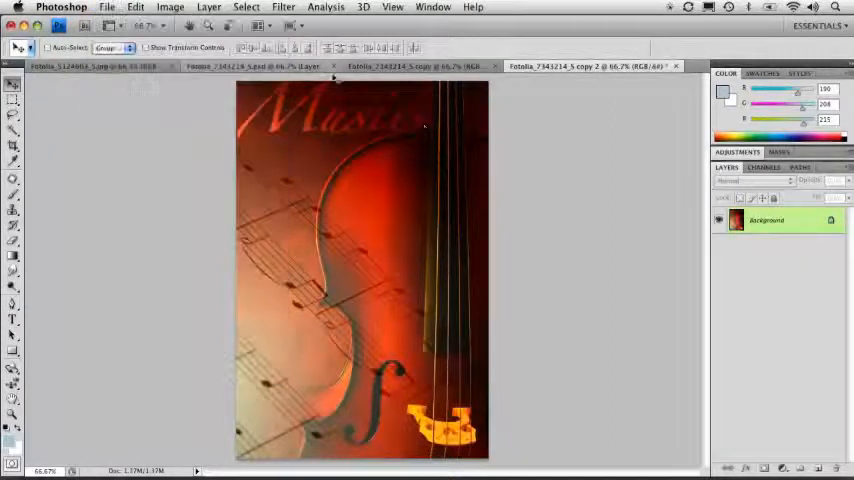
# - Bring up the Print dialog for the Music poster and keep the current printer
pyautogui.click(136, 8)
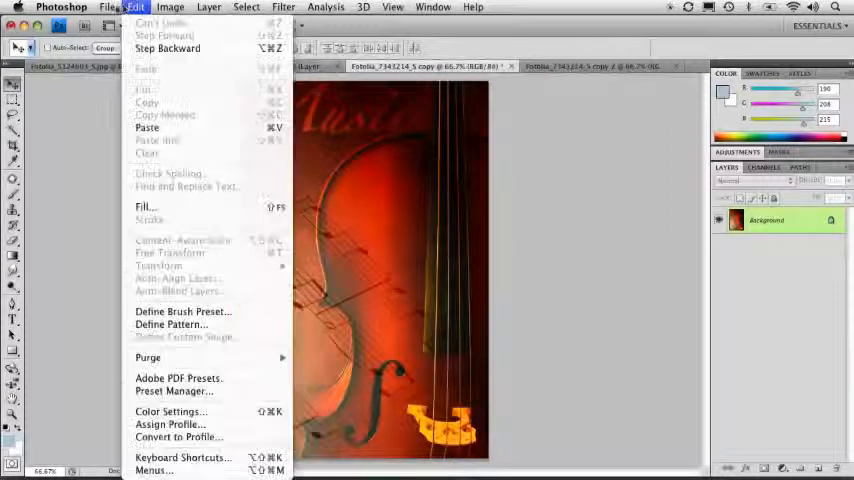
pyautogui.click(106, 8)
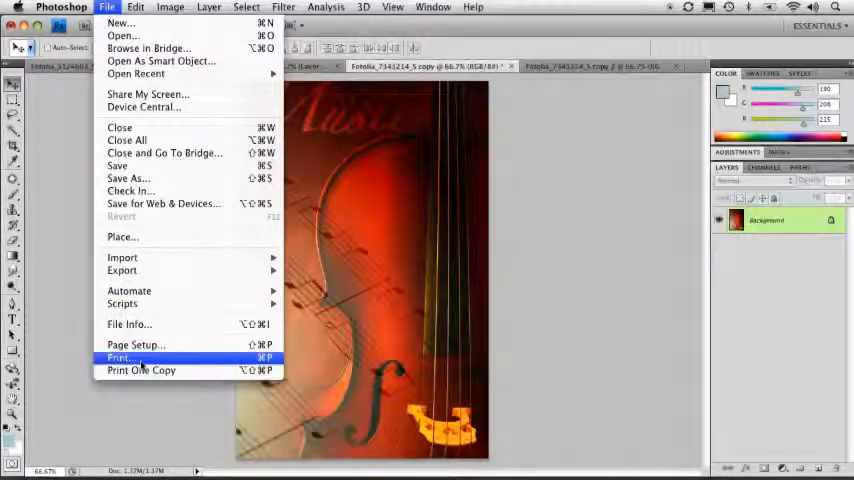
pyautogui.click(120, 356)
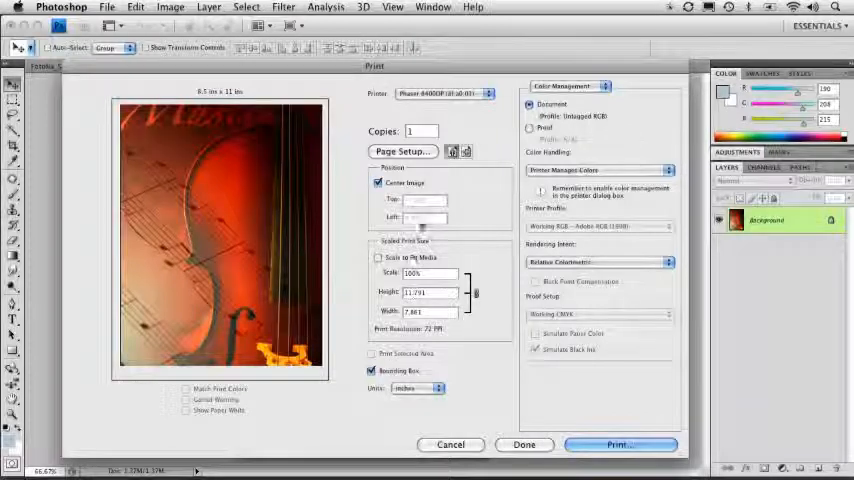
pyautogui.click(378, 256)
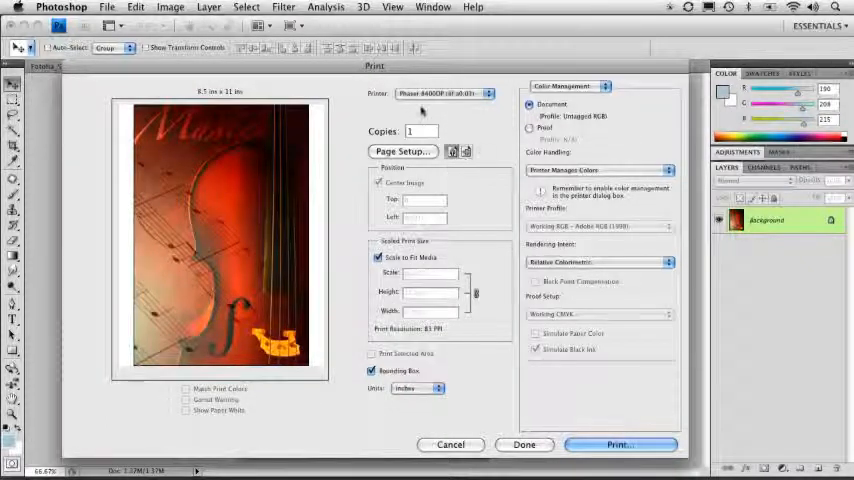
pyautogui.click(444, 92)
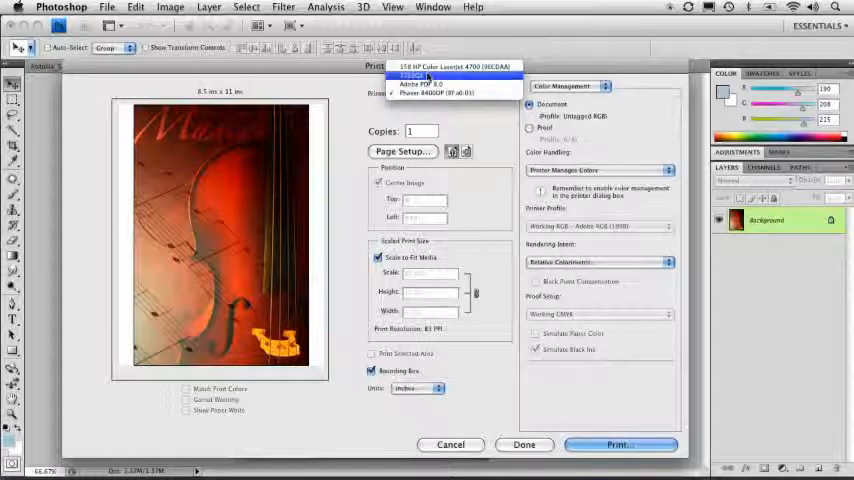
pyautogui.click(436, 92)
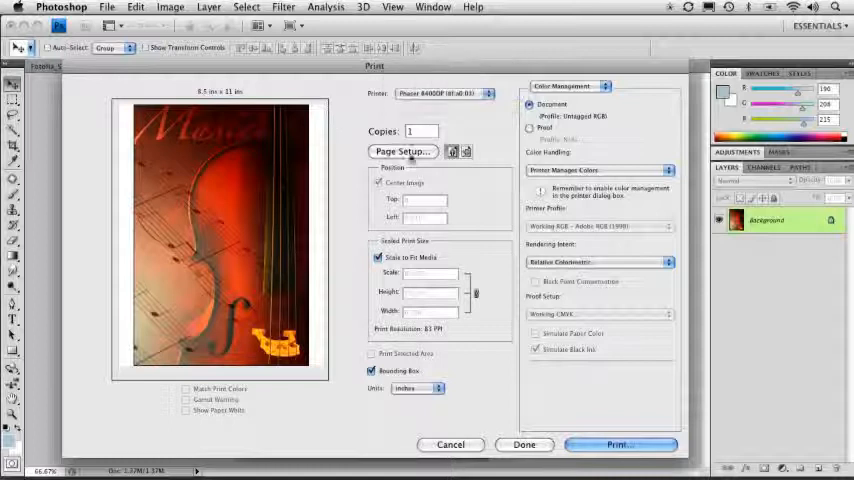
# - In Page Setup keep US Letter paper and switch the page to landscape orientation
pyautogui.click(402, 152)
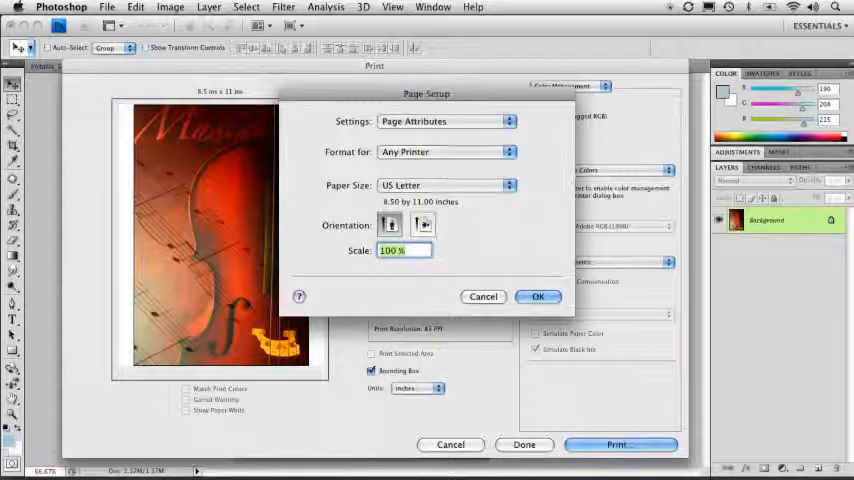
pyautogui.click(446, 184)
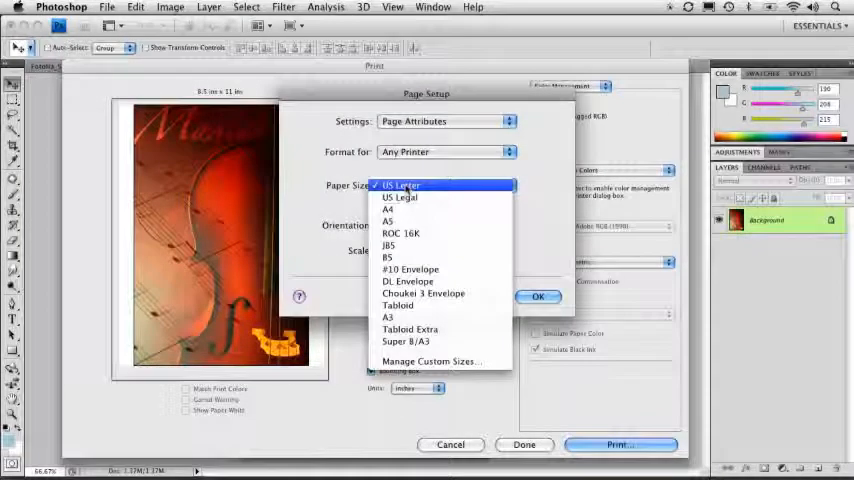
pyautogui.click(400, 186)
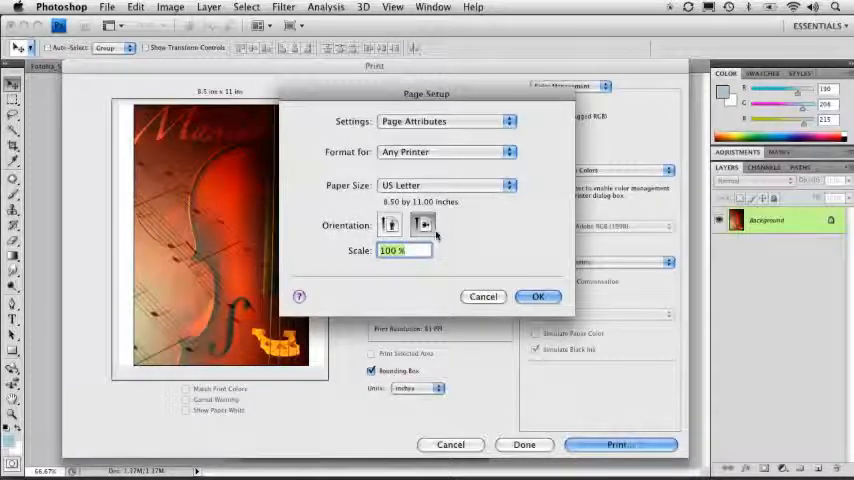
pyautogui.click(538, 296)
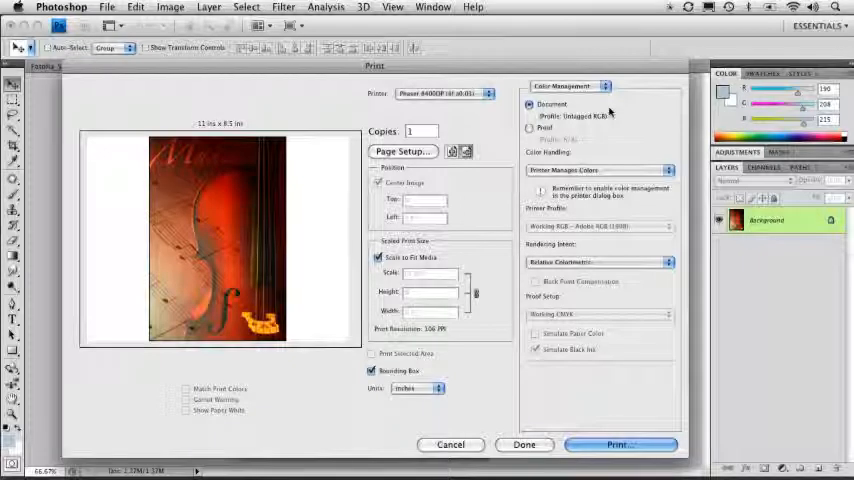
# - Set Color Handling to Printer Manages Colors, Rendering Intent to Perceptual, and finish with Done
pyautogui.click(564, 86)
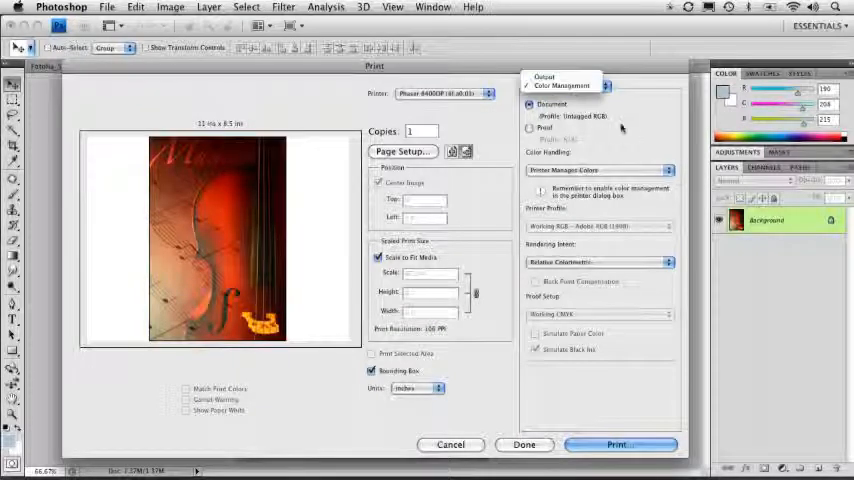
pyautogui.click(598, 170)
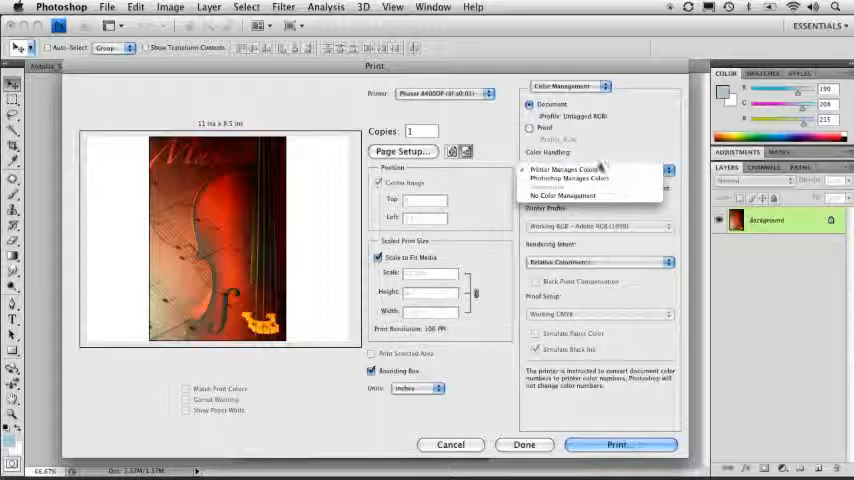
pyautogui.click(568, 168)
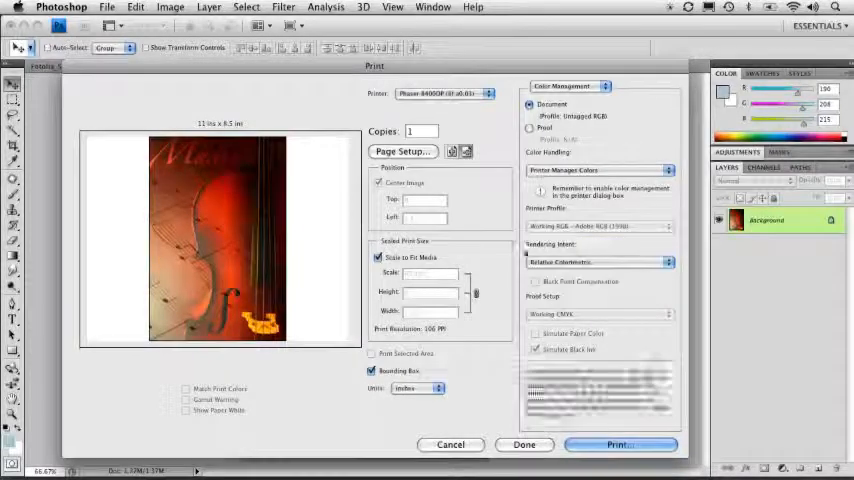
pyautogui.click(600, 262)
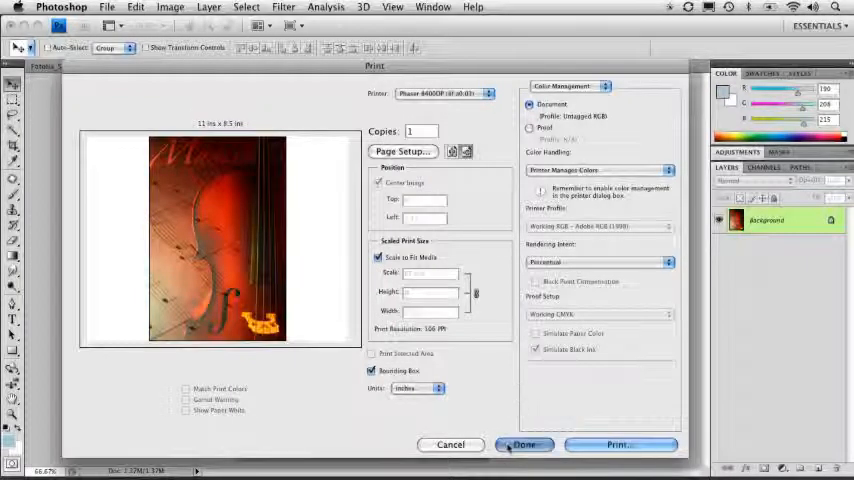
pyautogui.click(524, 444)
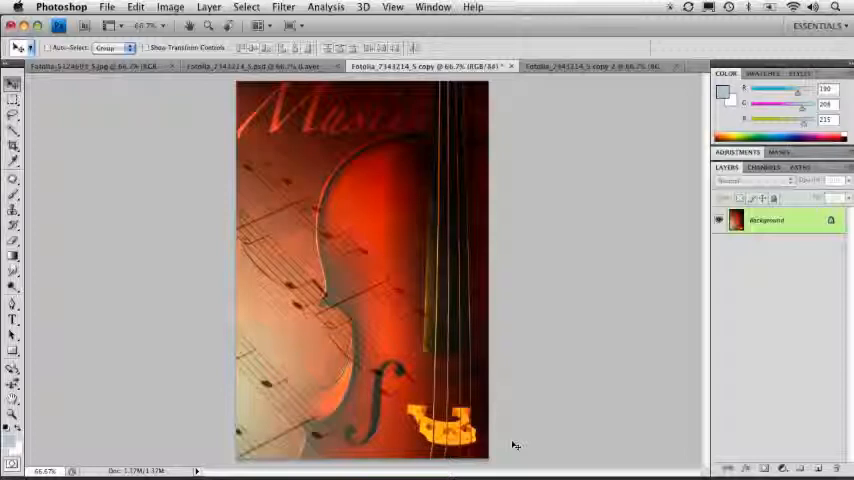
pyautogui.moveTo(496, 240)
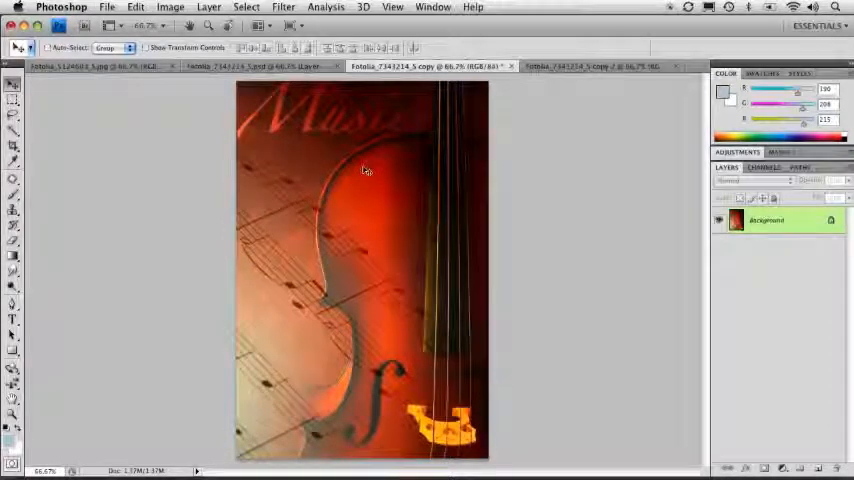
# - Save the poster to the Desktop as music_1.psd in Photoshop format
pyautogui.click(108, 8)
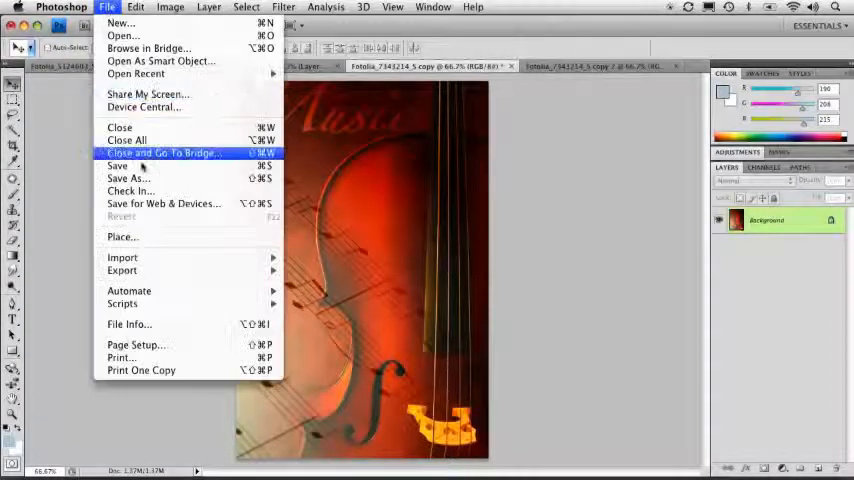
pyautogui.click(128, 178)
pyautogui.write('music_1.psd')
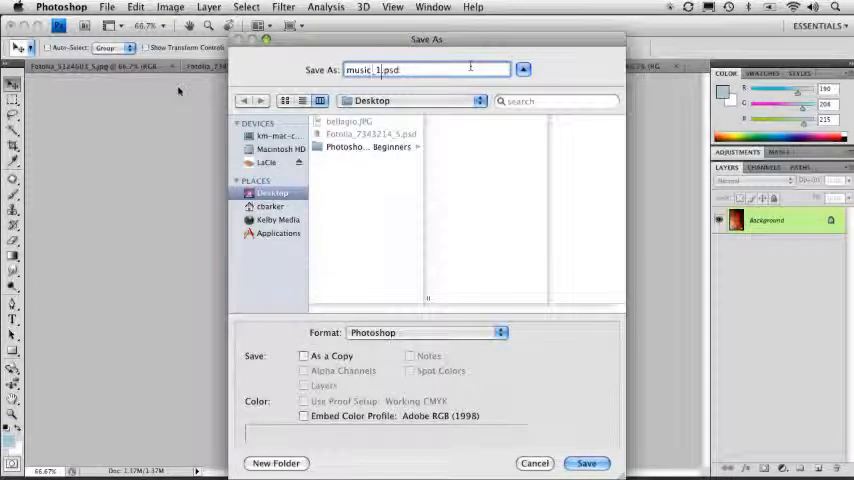
pyautogui.click(586, 464)
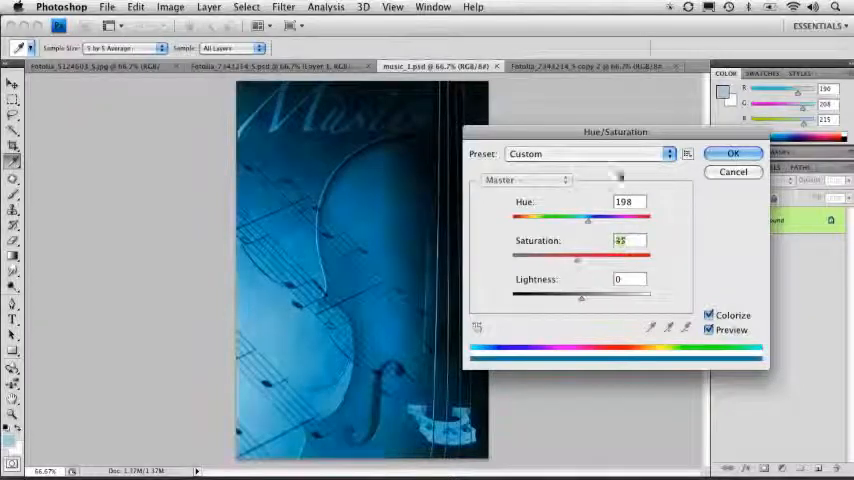
# - Apply the blue Colorize adjustment (Hue 199, Saturation 43) and save as music_2.psd
pyautogui.click(732, 152)
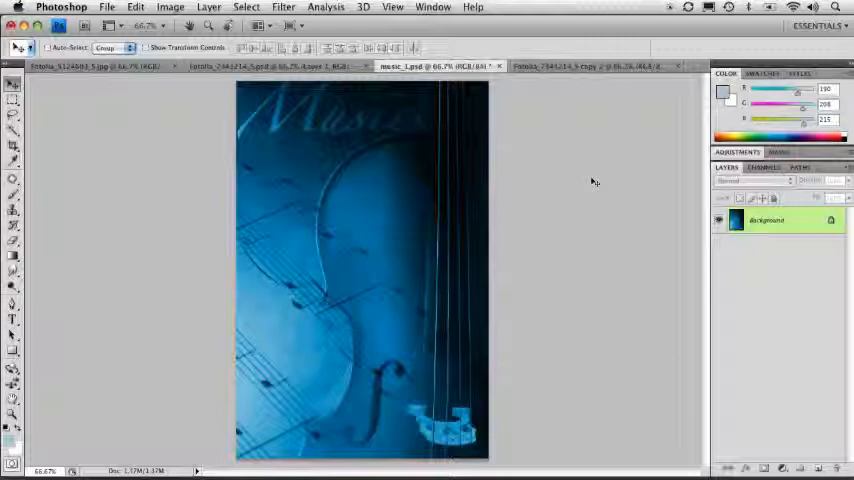
pyautogui.click(108, 8)
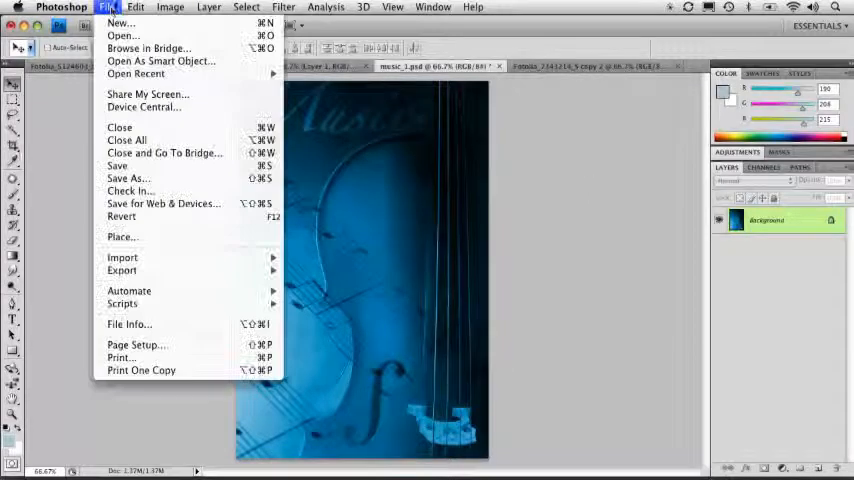
pyautogui.moveTo(118, 166)
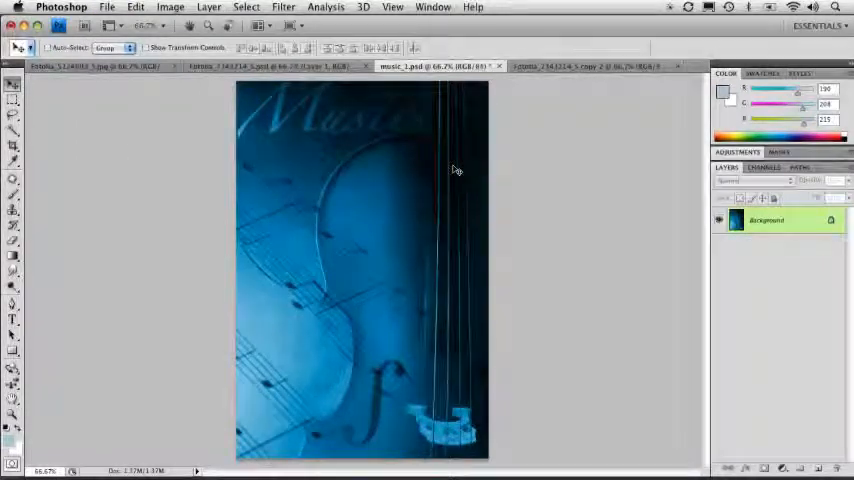
pyautogui.click(108, 8)
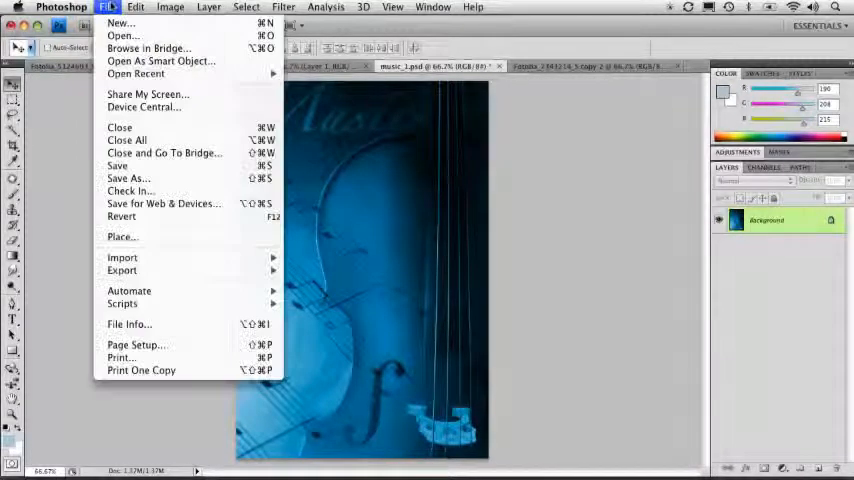
pyautogui.click(128, 178)
pyautogui.write('music_2.psd')
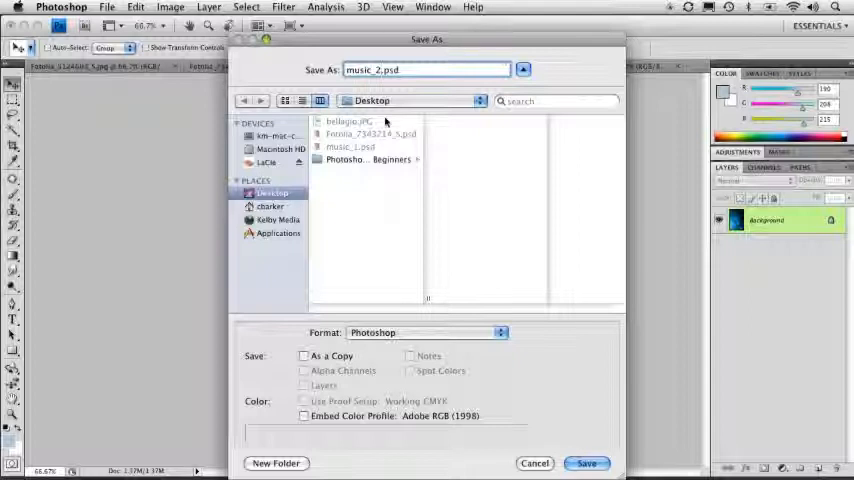
pyautogui.click(586, 464)
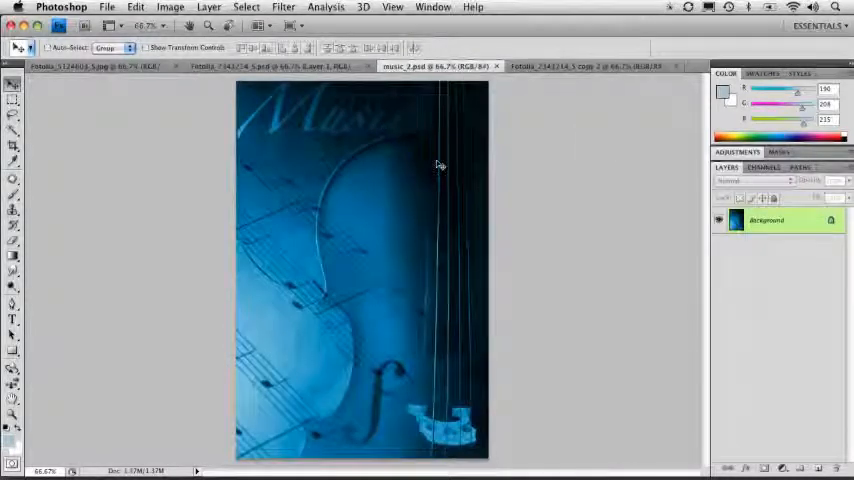